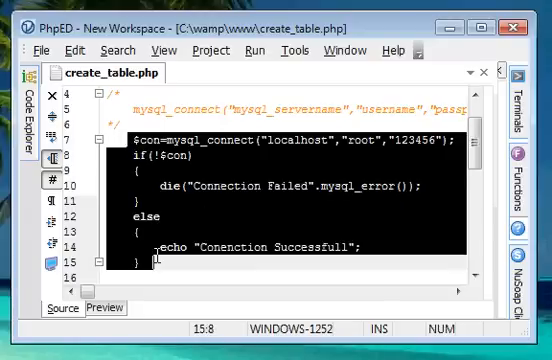
Remove the CREATE TABLE statement from the mysql_query call, leaving empty quotes.
scroll(down, 3)
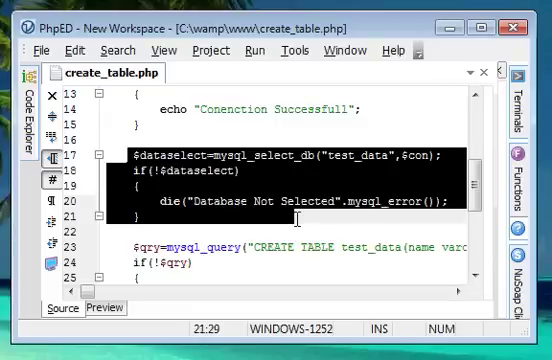
scroll(down, 3)
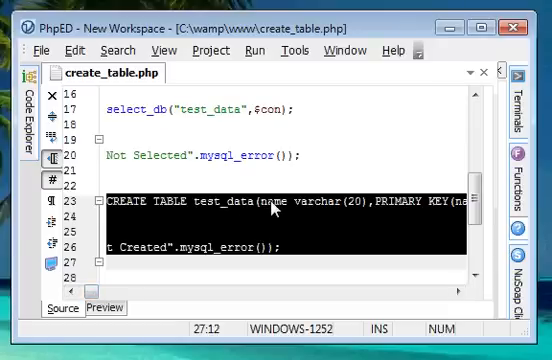
click(288, 212)
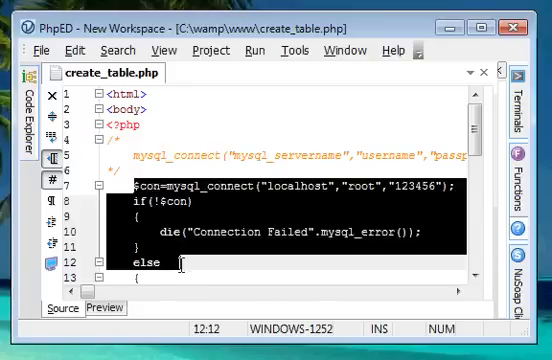
scroll(down, 3)
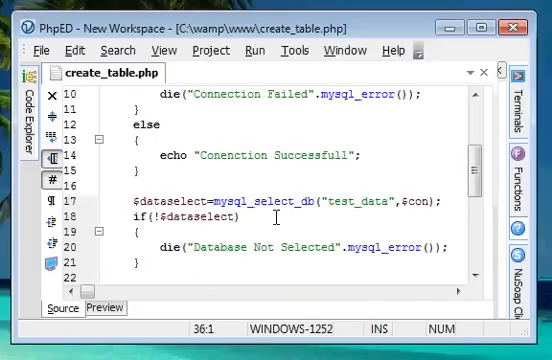
scroll(down, 3)
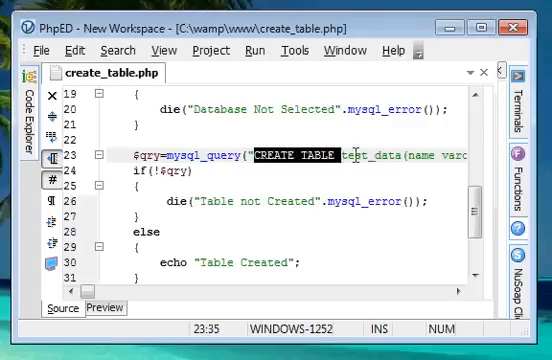
scroll(right, 3)
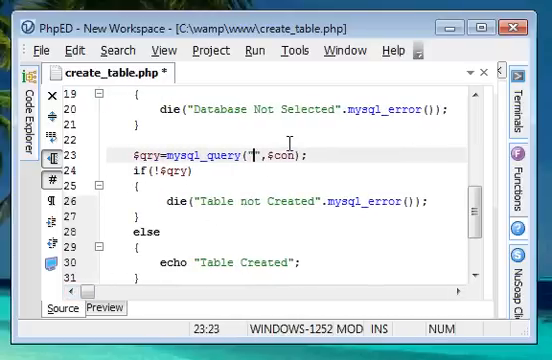
Write INSERT INTO test_data(name,age)VALUES('John',27) inside the mysql_query quotes.
text(INSERT)
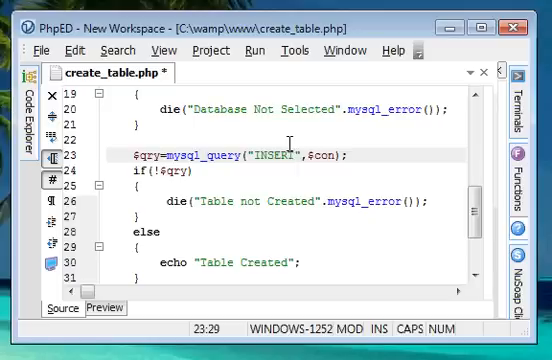
text(INTO)
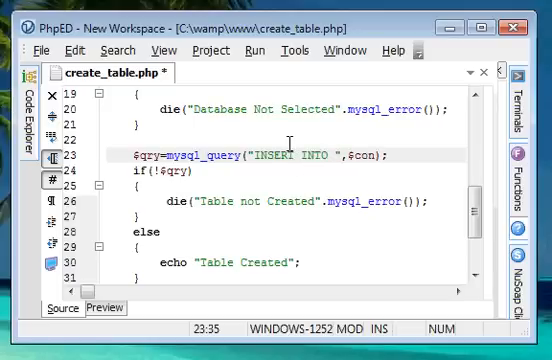
text(test_data)
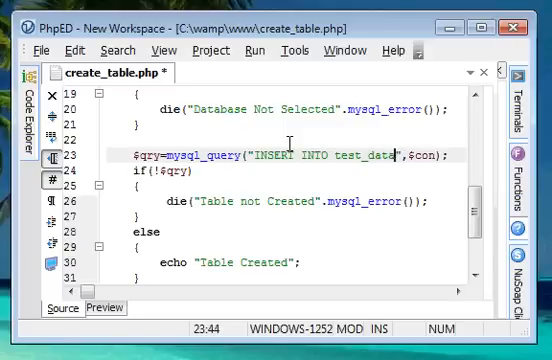
text(())
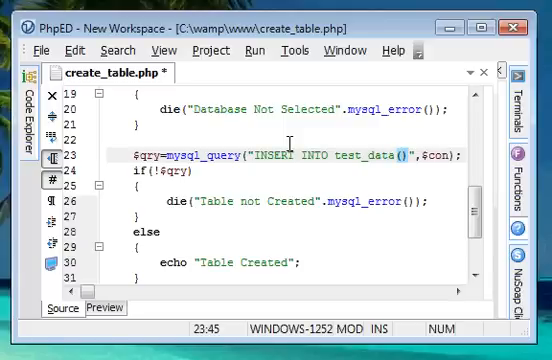
text(name)
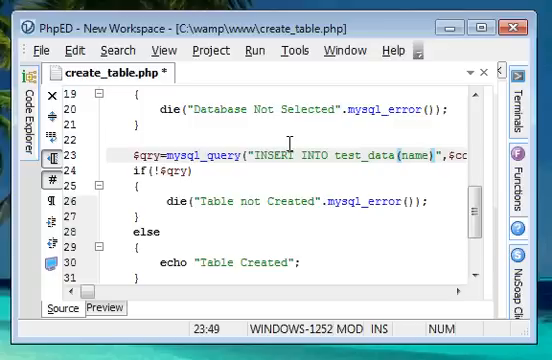
text(,age)VALUES()
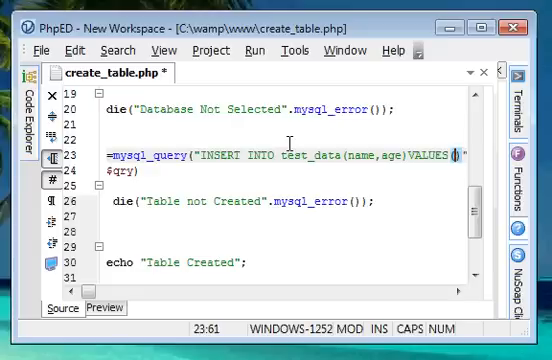
text('J)
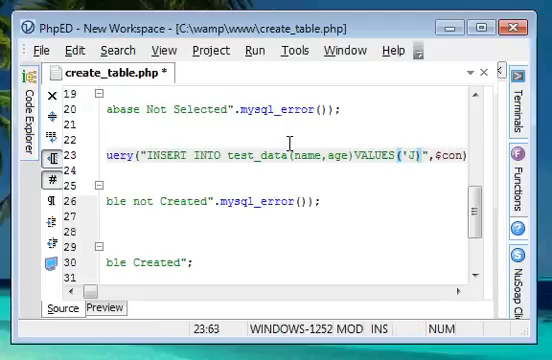
text(hon,)
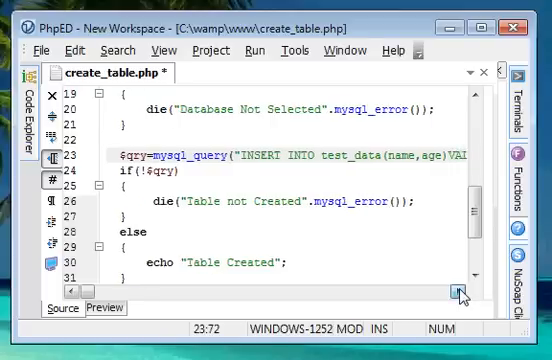
scroll(right, 3)
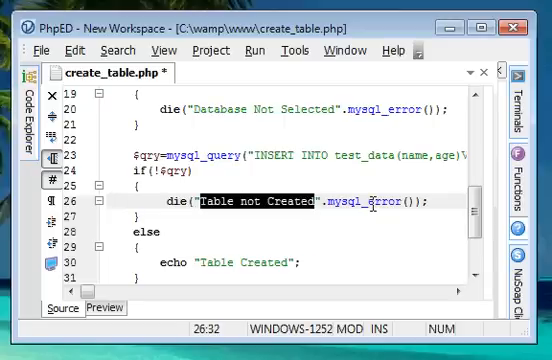
Reword the failure message to "Values not inserted into Table successfully".
text(Values)
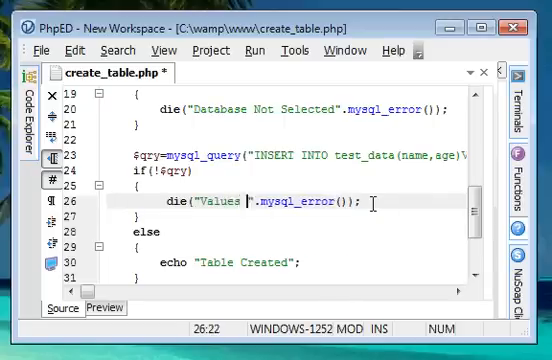
text(nto)
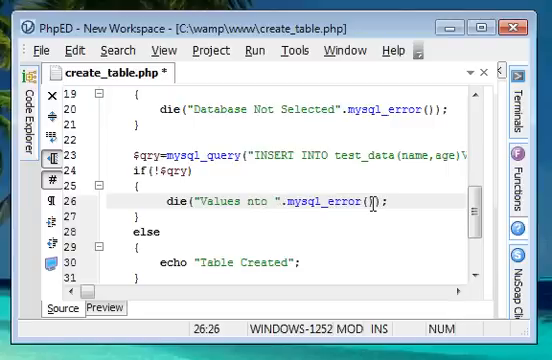
text(ins)
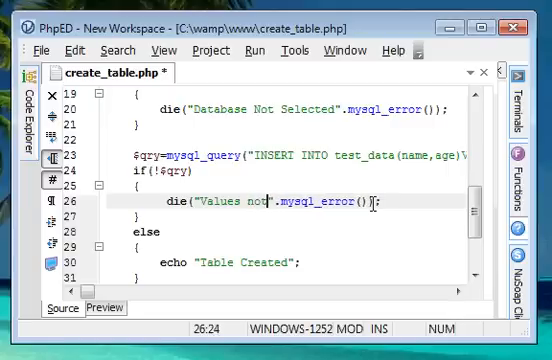
text(inserted)
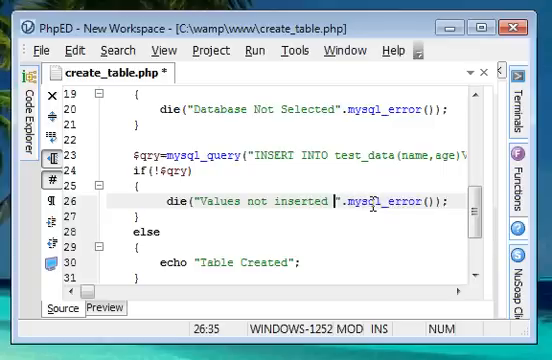
text(into Table $)
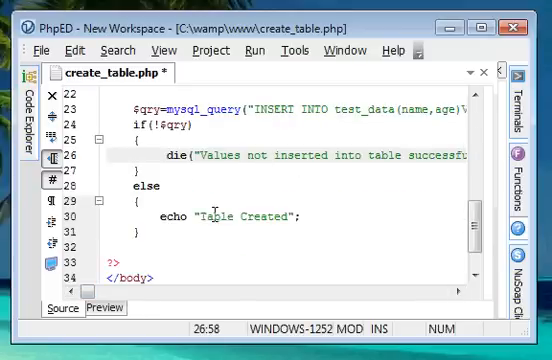
Reword the success echo from "Table Created" to "Values Inserted into Table".
double_click(204, 216)
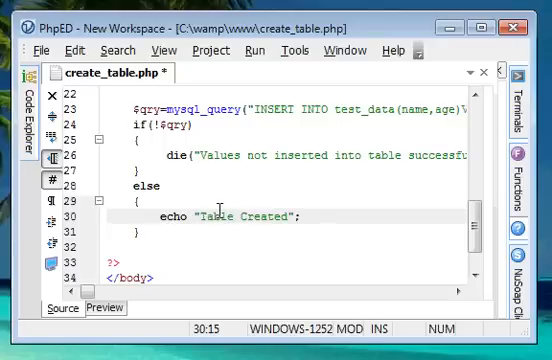
text(Values iNse)
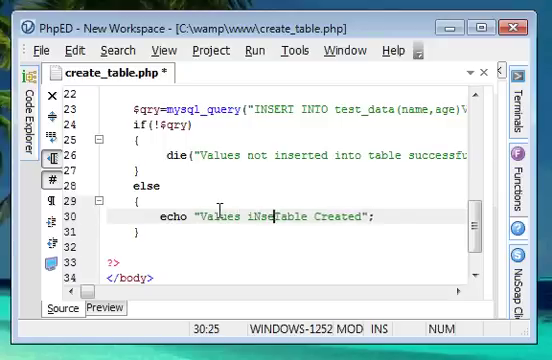
text(rted)
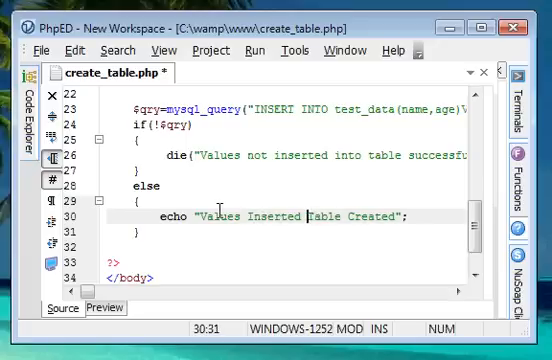
text(into)
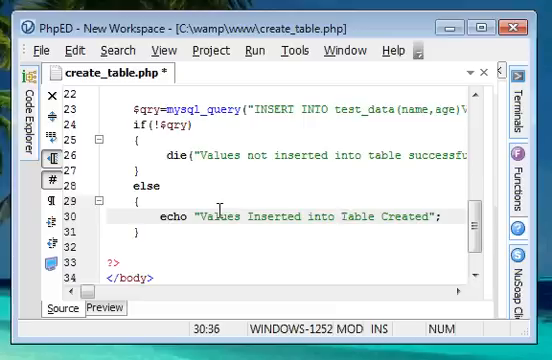
key(BackSpace)
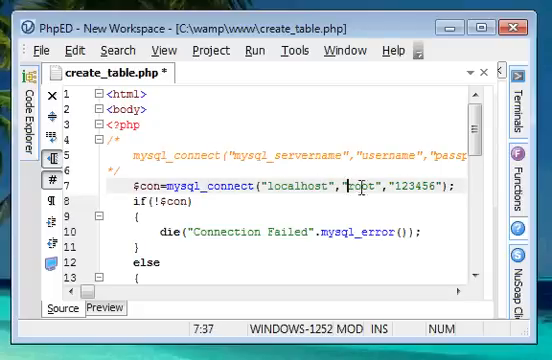
scroll(down, 3)
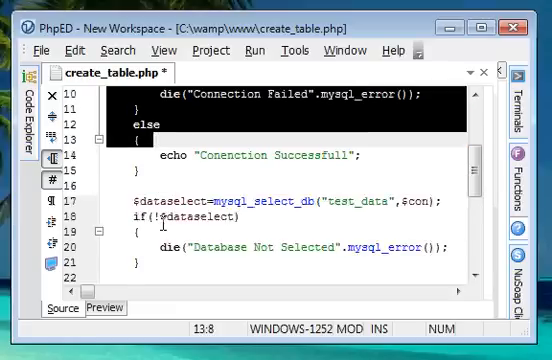
scroll(down, 3)
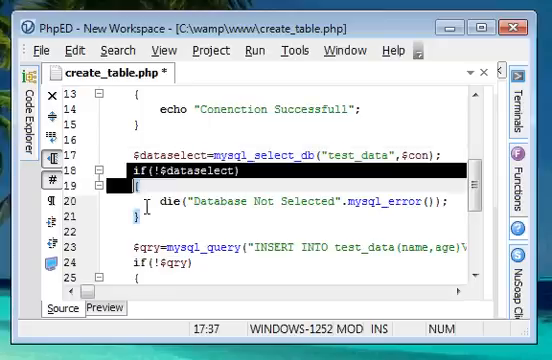
scroll(down, 3)
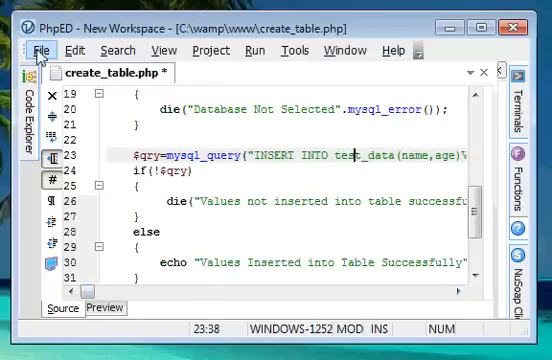
Save the script as C:\wamp\www\insert_table.php, overwriting the existing file.
click(40, 50)
text(insert_table.php)
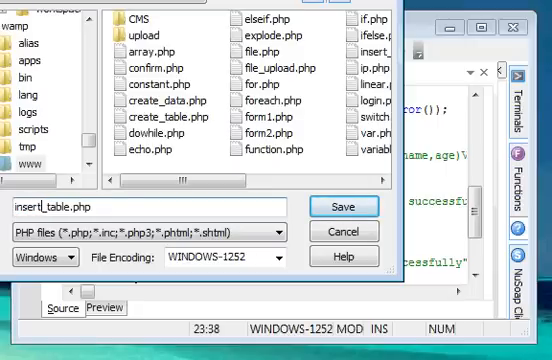
click(368, 206)
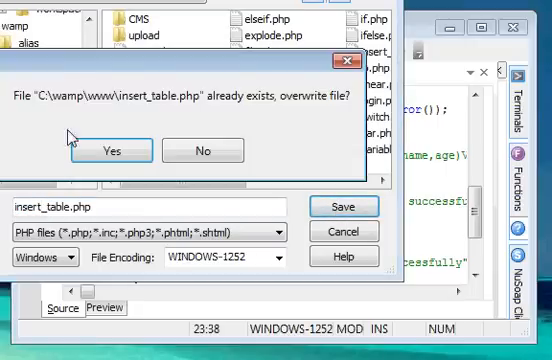
click(110, 150)
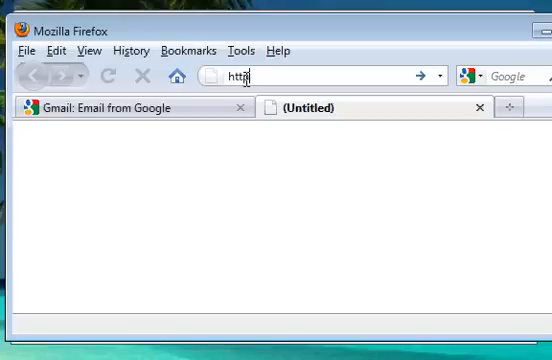
text(://localhos)
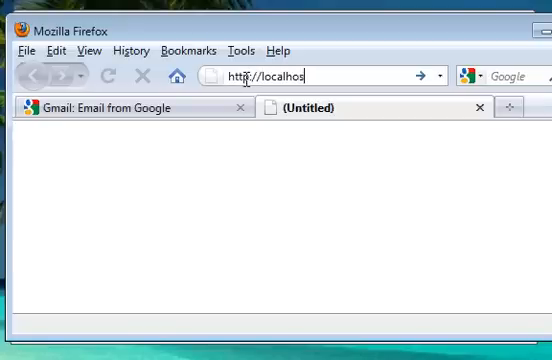
text(t)
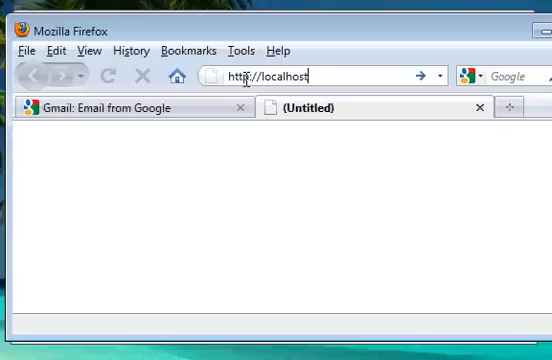
text(/inser)
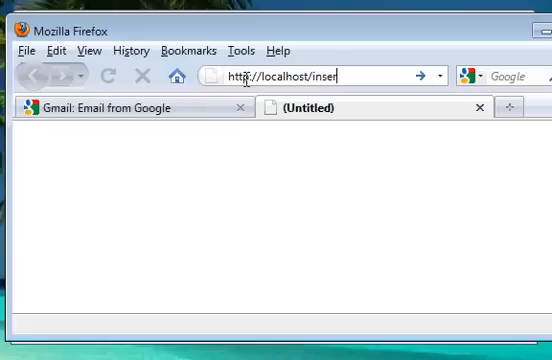
text(t_tab)
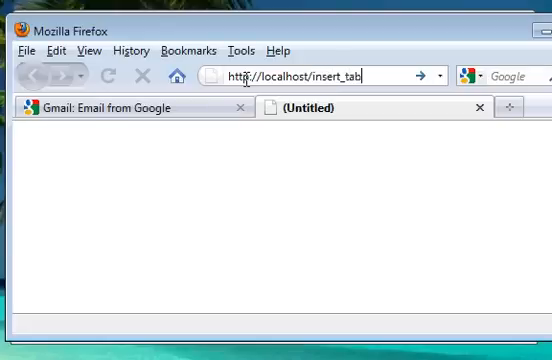
text(le.php)
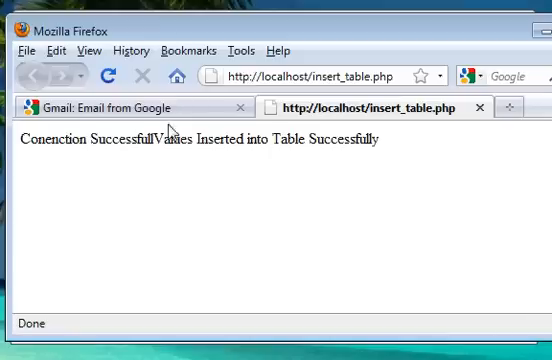
mouse_move(256, 150)
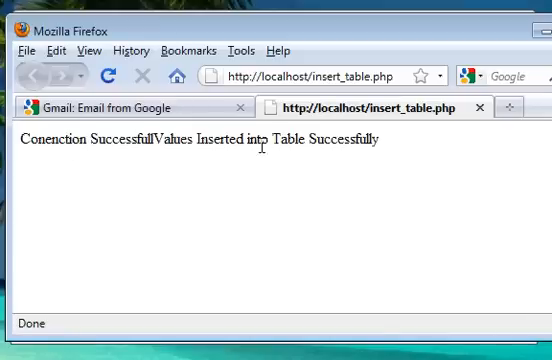
mouse_move(372, 224)
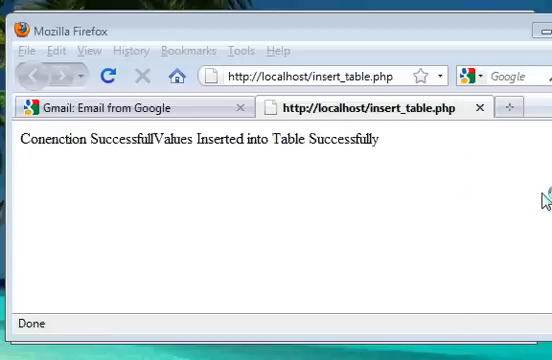
mouse_move(542, 204)
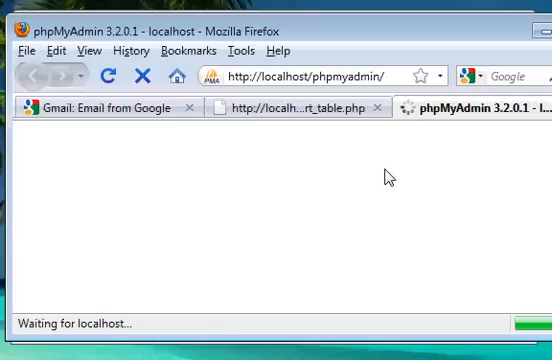
mouse_move(384, 176)
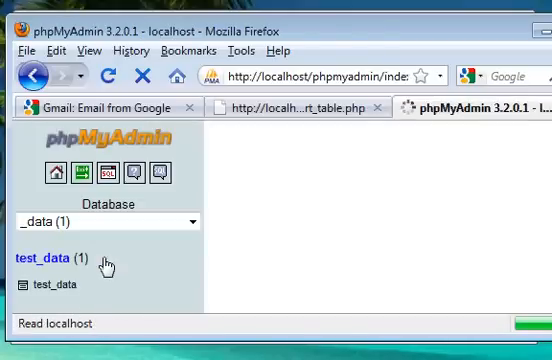
Browse the test_data table to confirm the row John, 27.
click(44, 264)
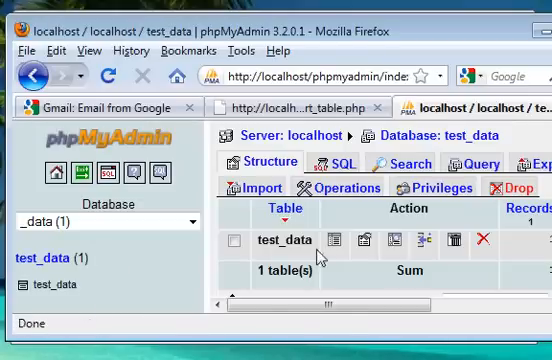
mouse_move(316, 244)
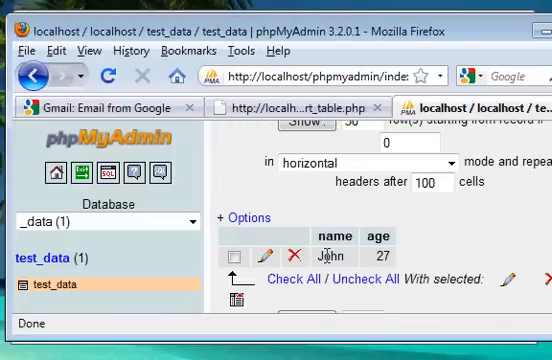
click(236, 256)
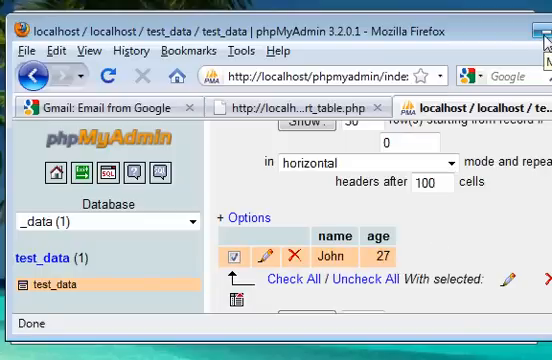
mouse_move(540, 30)
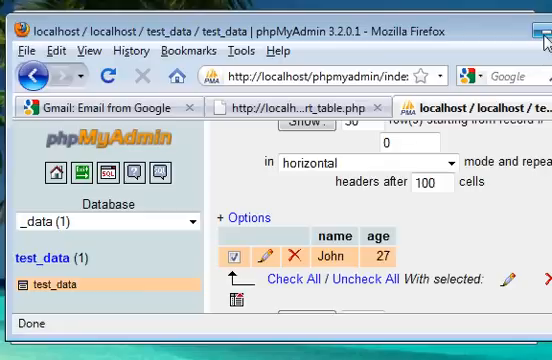